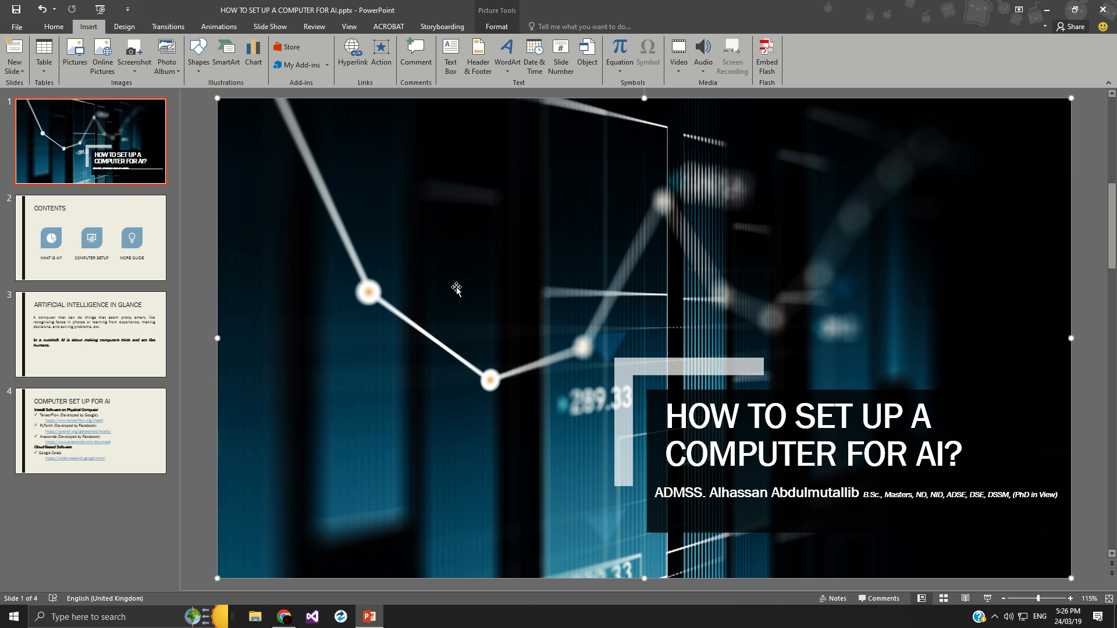
Show the Contents slide listing What Is AI, Computer Setup and More Guide
click(91, 237)
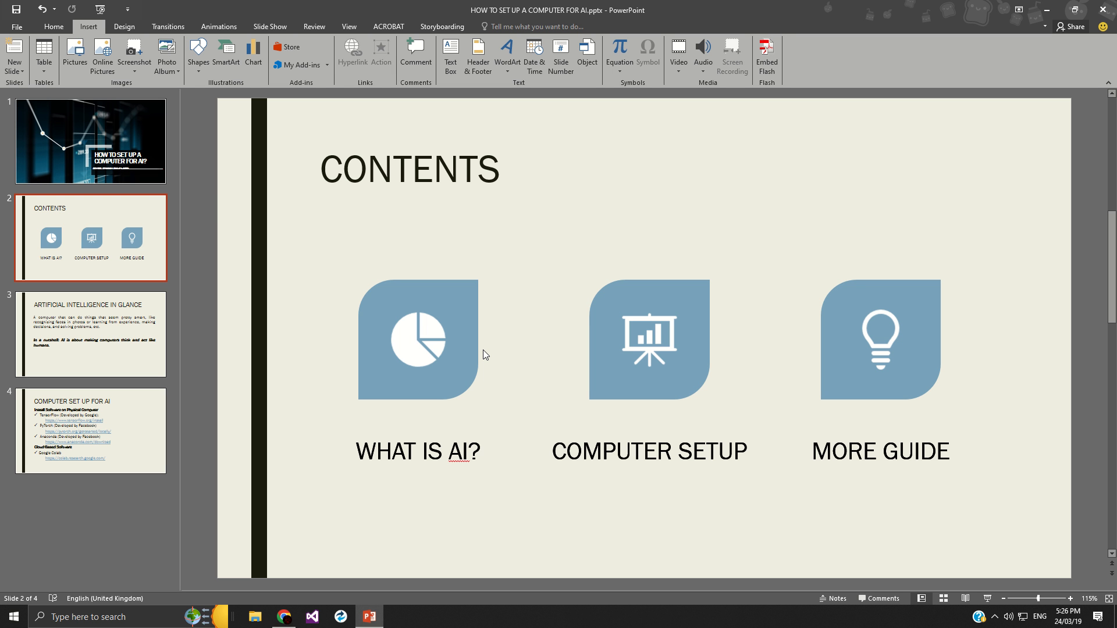
mouse_move(172, 384)
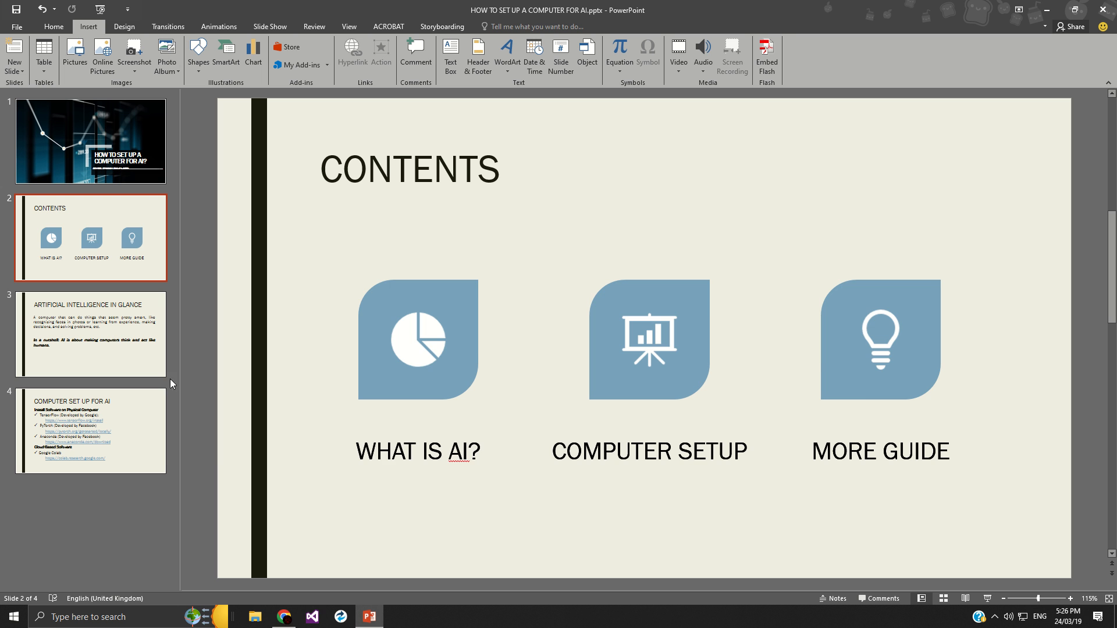
Show slide 3, 'Artificial Intelligence in Glance', with its AI definition
click(91, 335)
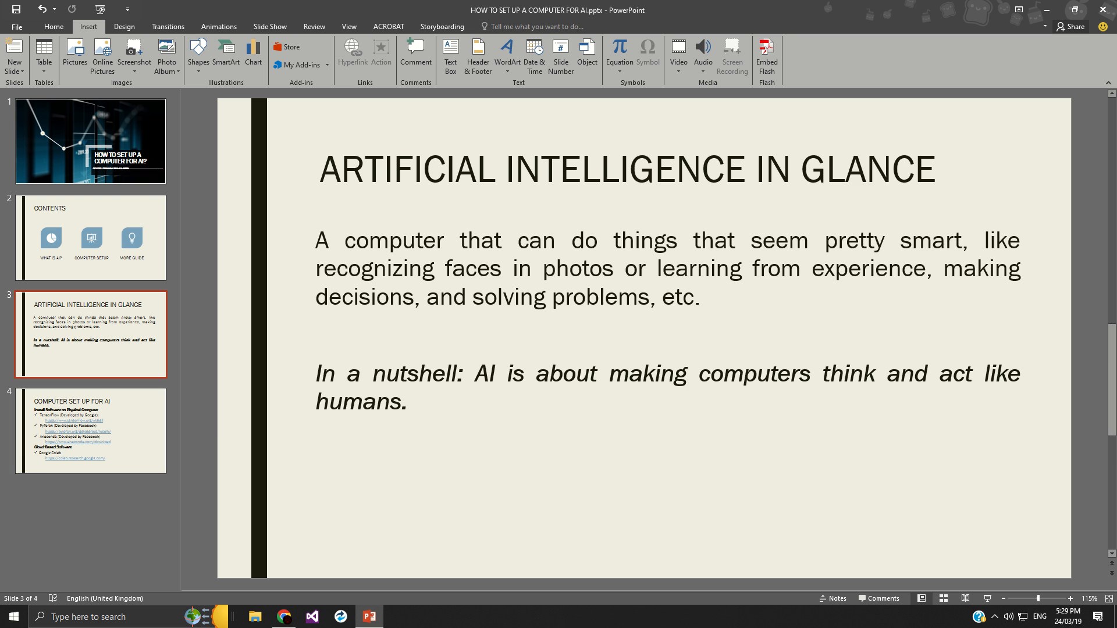
Show slide 4, 'Computer Set Up for AI', listing TensorFlow, PyTorch, Anaconda and Colab
click(91, 429)
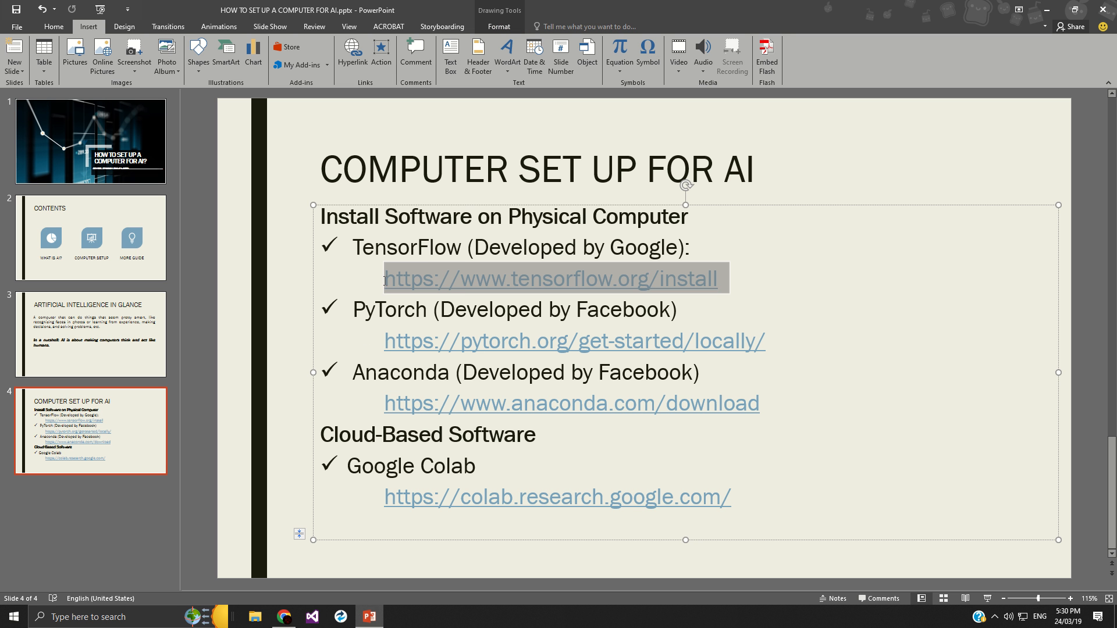
mouse_move(252, 104)
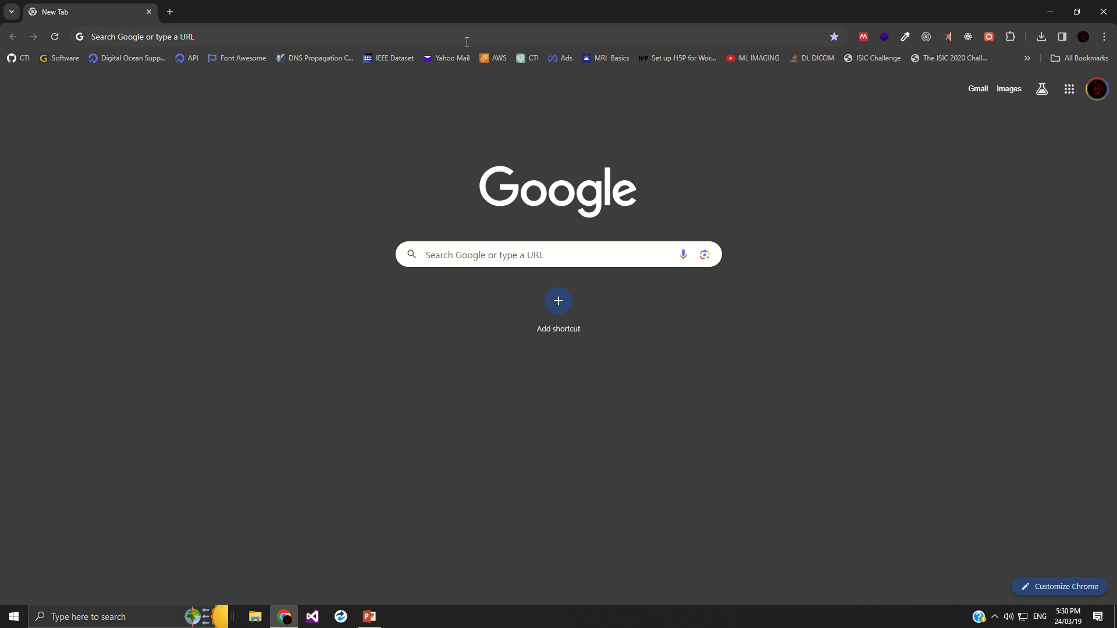
Load tensorflow.org/install in Chrome and look over the Install TensorFlow 2 page
text(tensorflow.org/install)
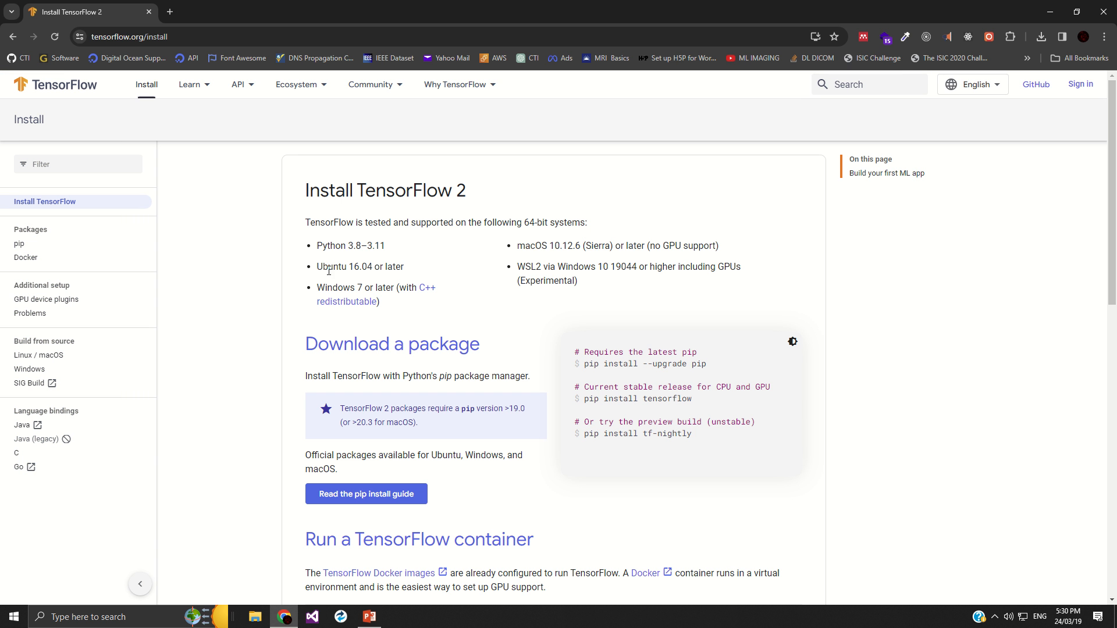
mouse_move(580, 304)
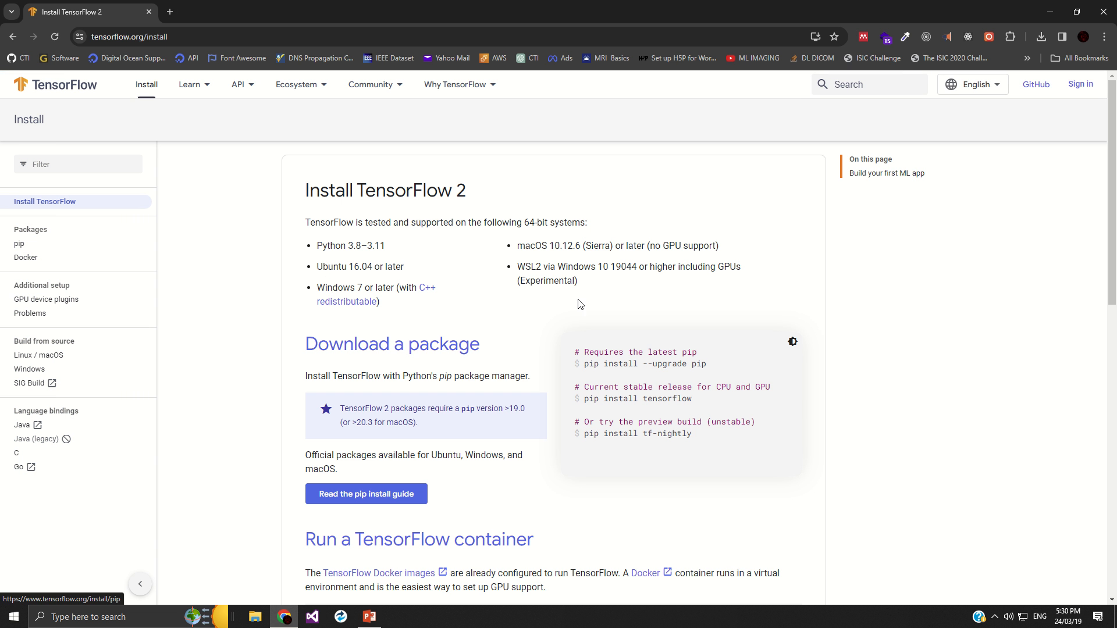
mouse_move(329, 288)
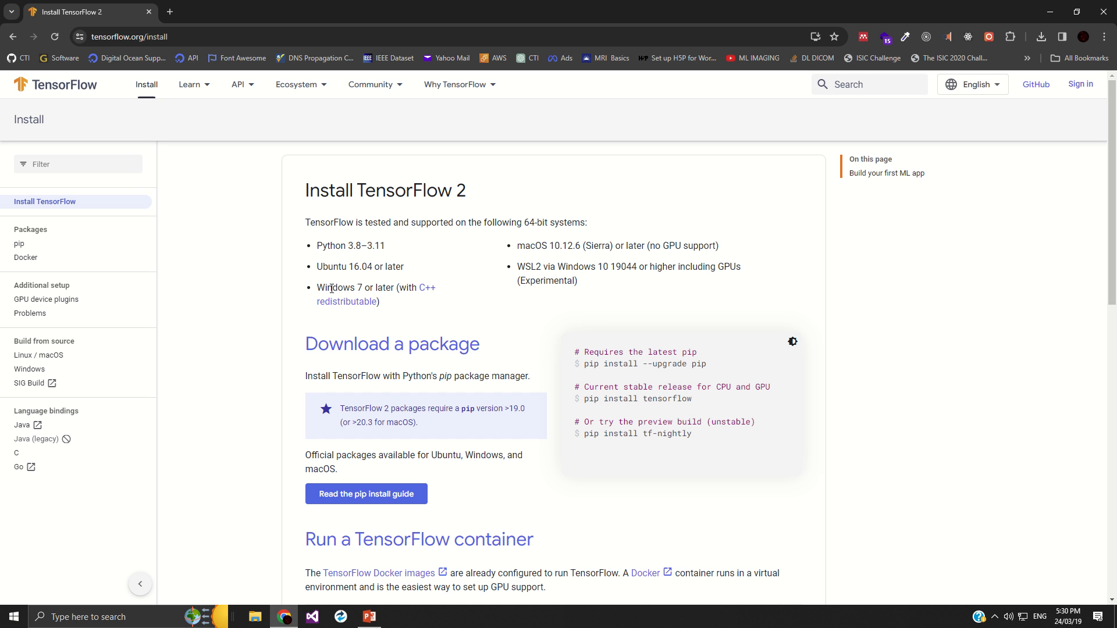
mouse_move(325, 277)
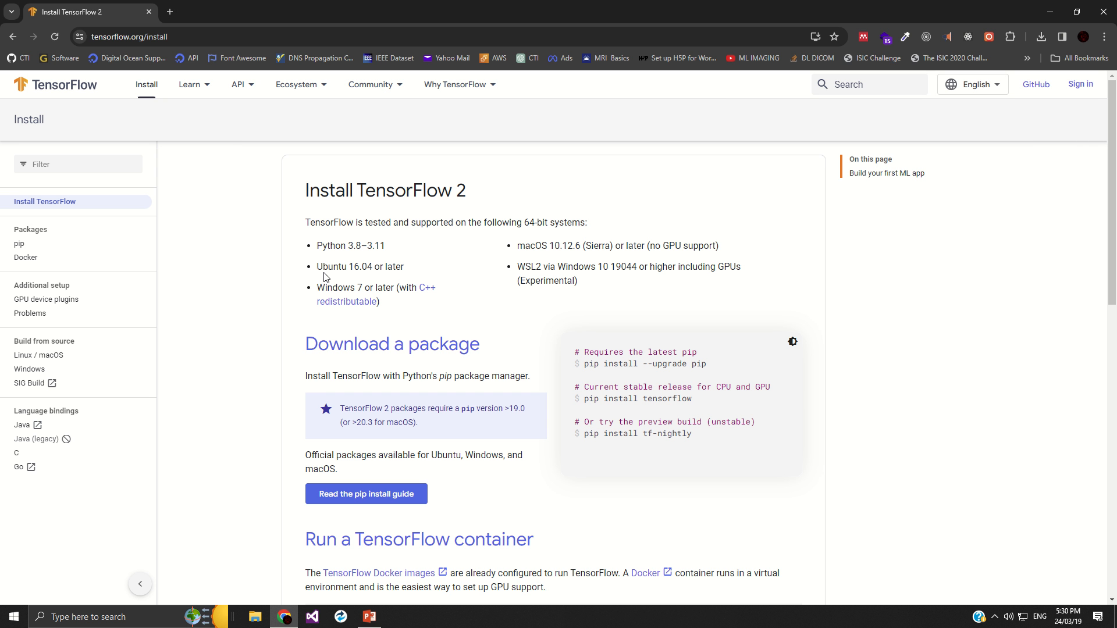
mouse_move(360, 323)
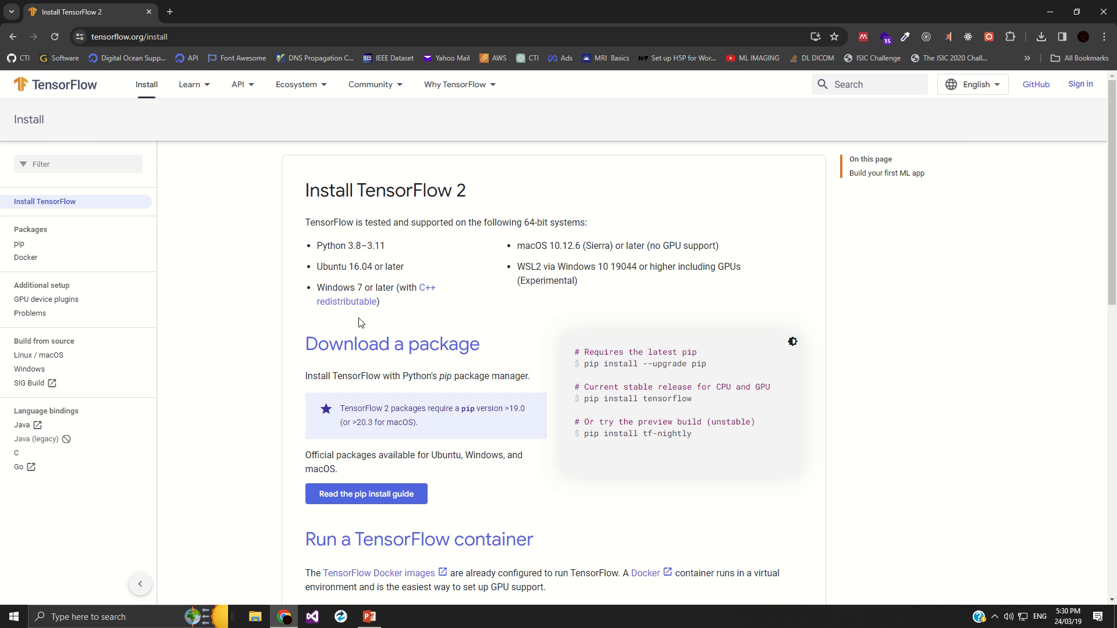
mouse_move(415, 338)
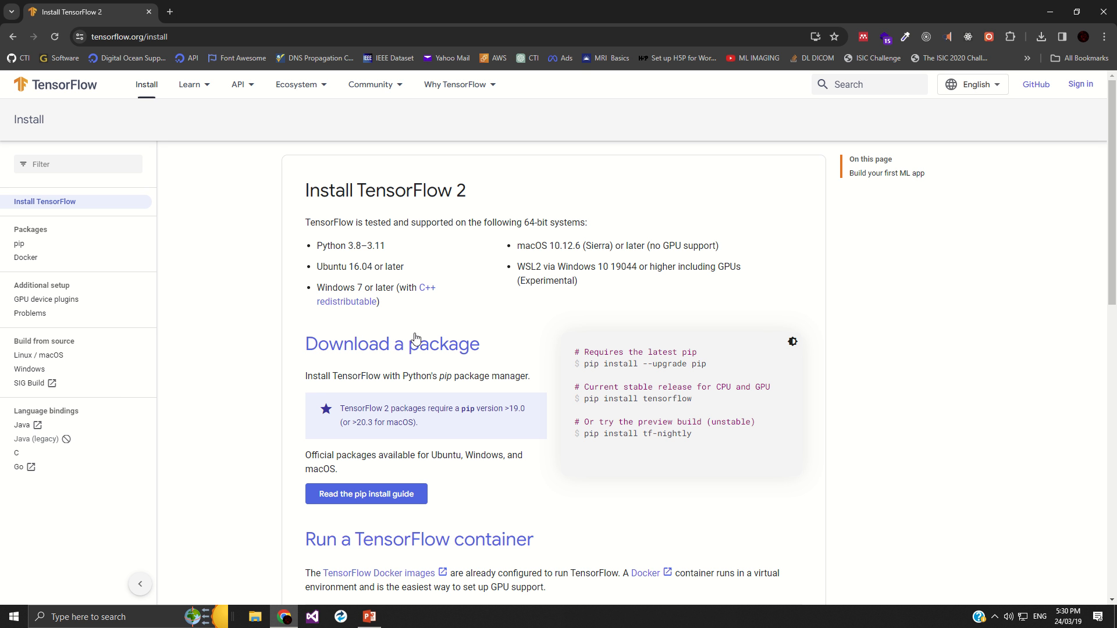
mouse_move(546, 496)
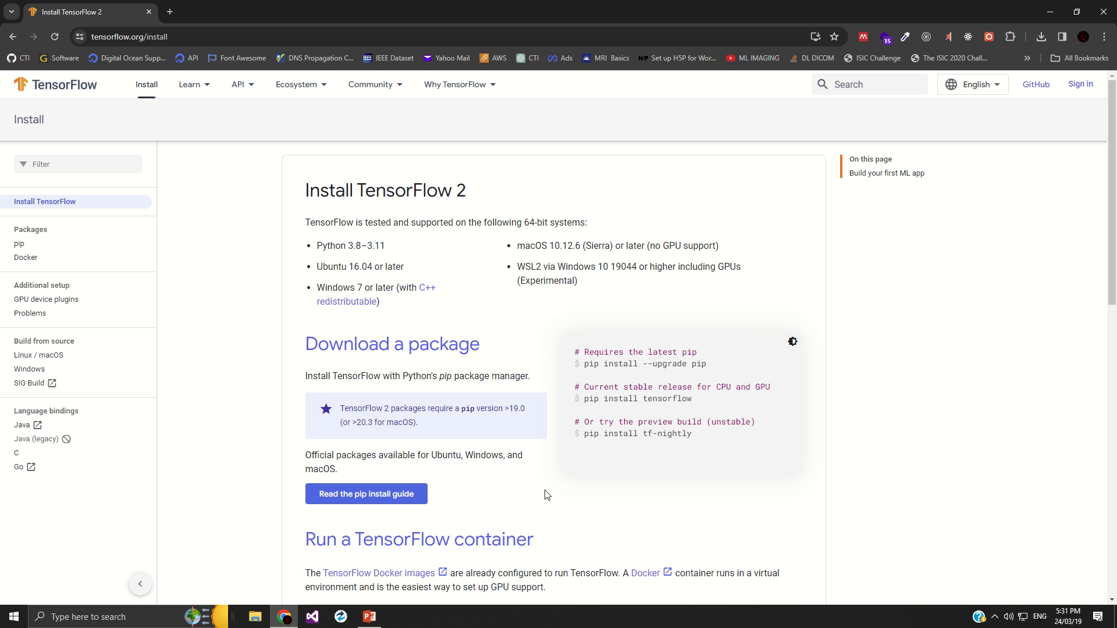
mouse_move(534, 455)
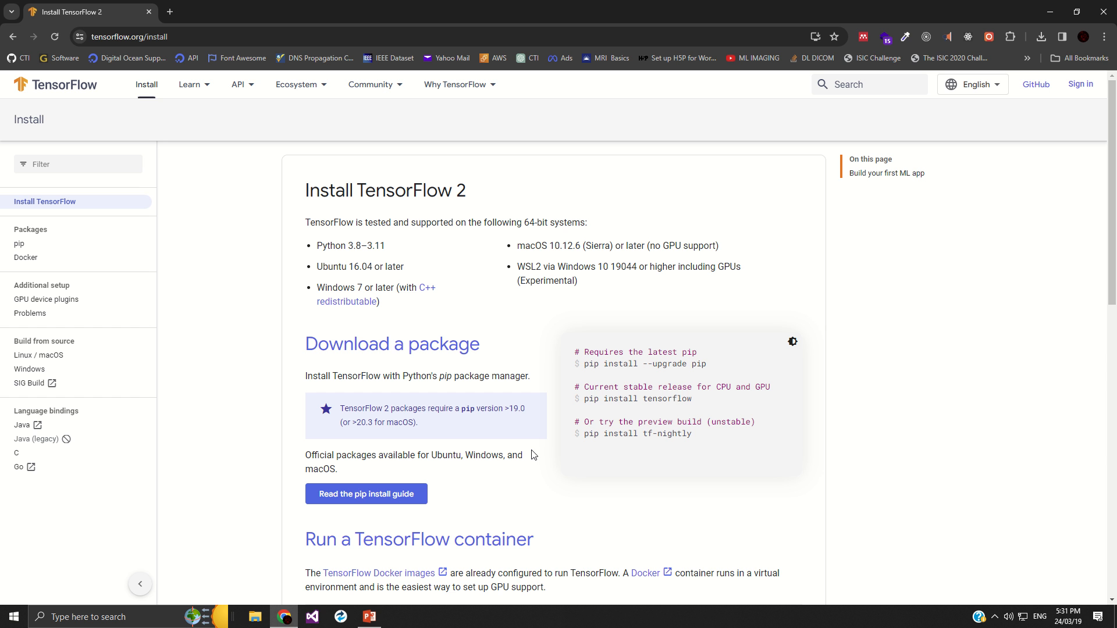
mouse_move(475, 411)
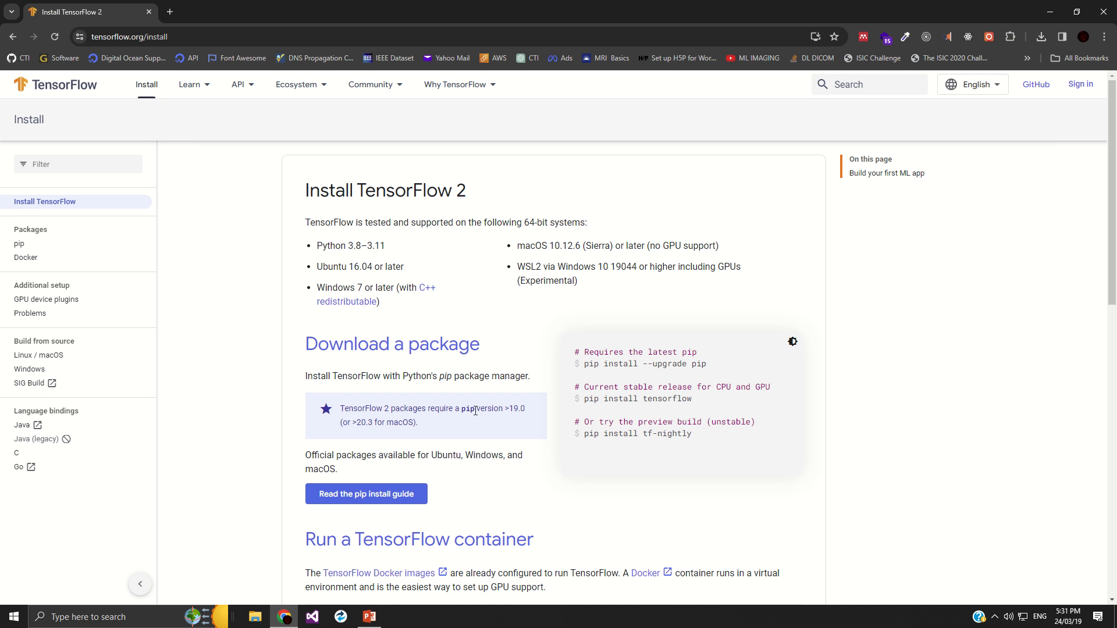
scroll(down, 3)
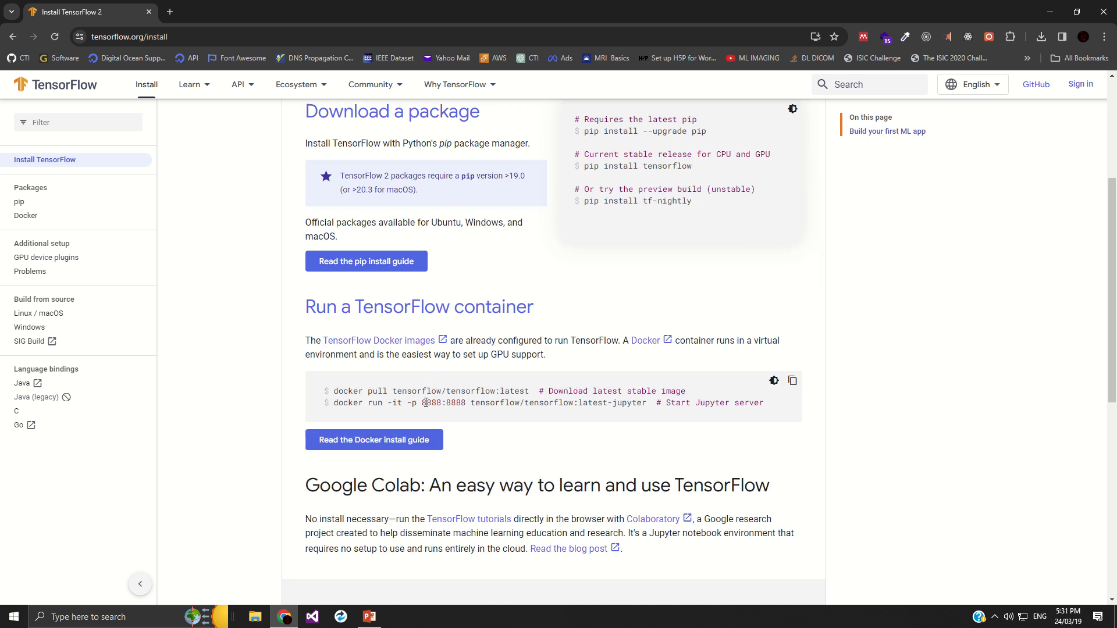
scroll(up, 3)
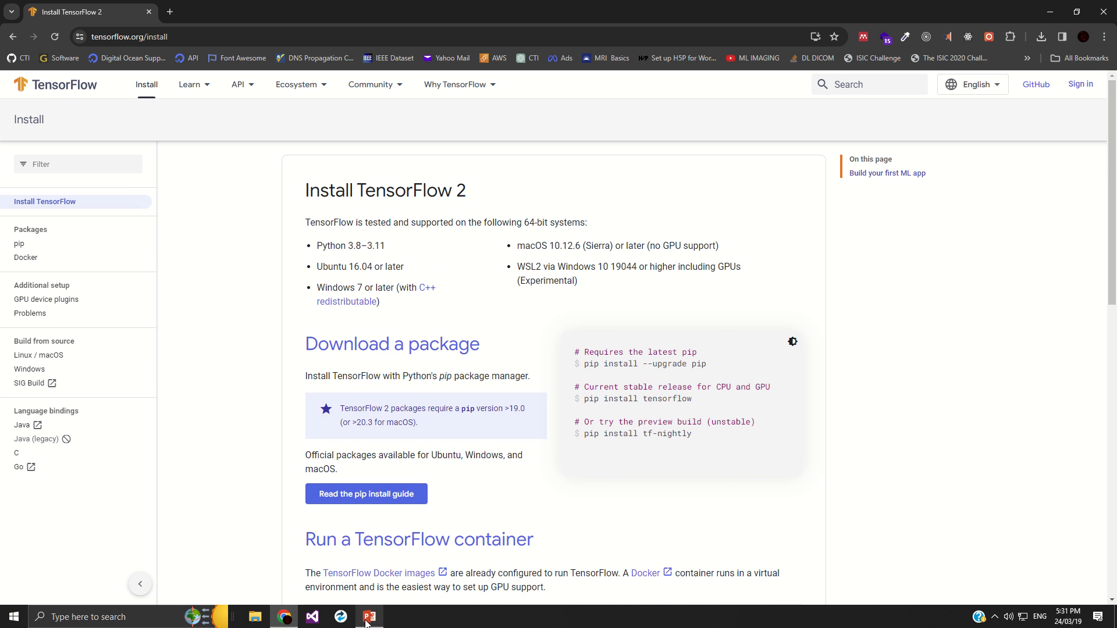
Return to slide 4 and pick up the PyTorch get-started-locally link address
click(368, 617)
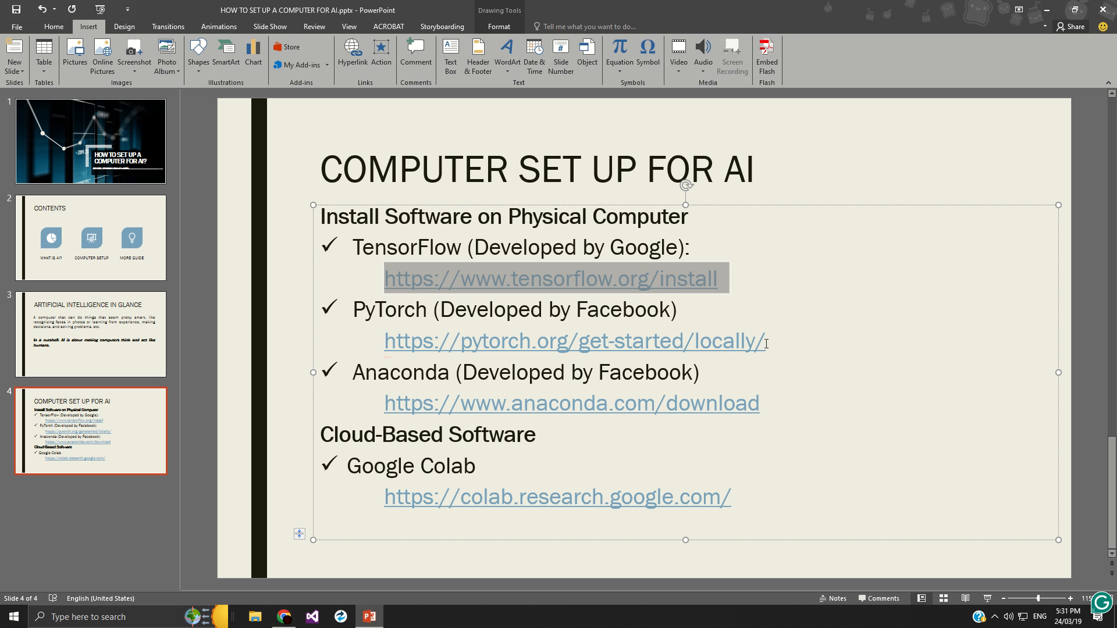
click(574, 341)
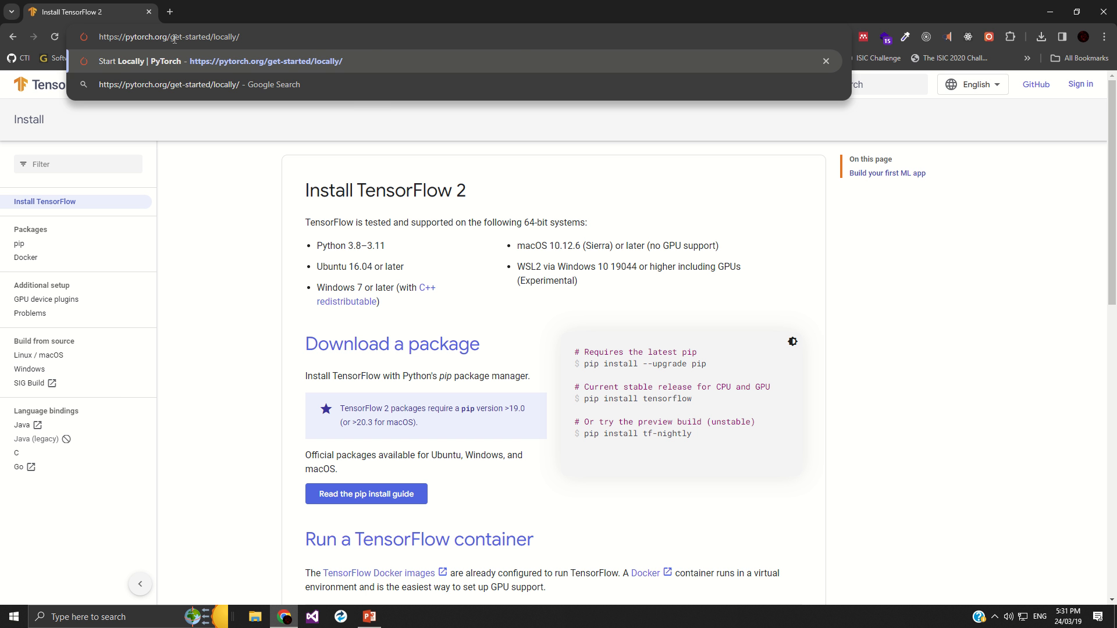
Load PyTorch's Start Locally page and choose Windows as the OS in the install selector
key(Enter)
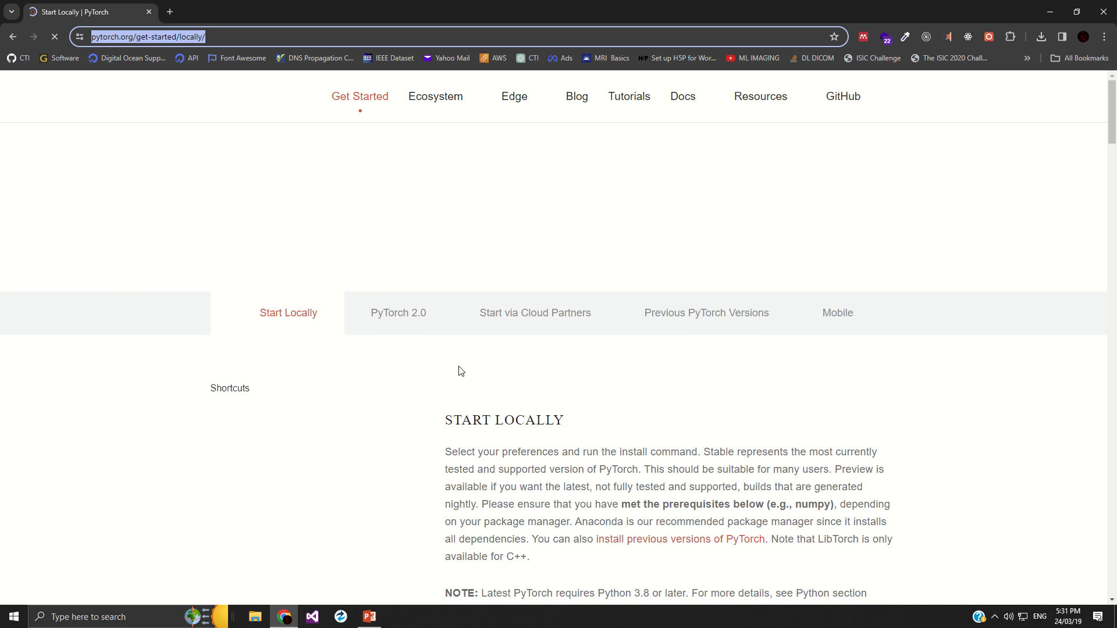
scroll(down, 3)
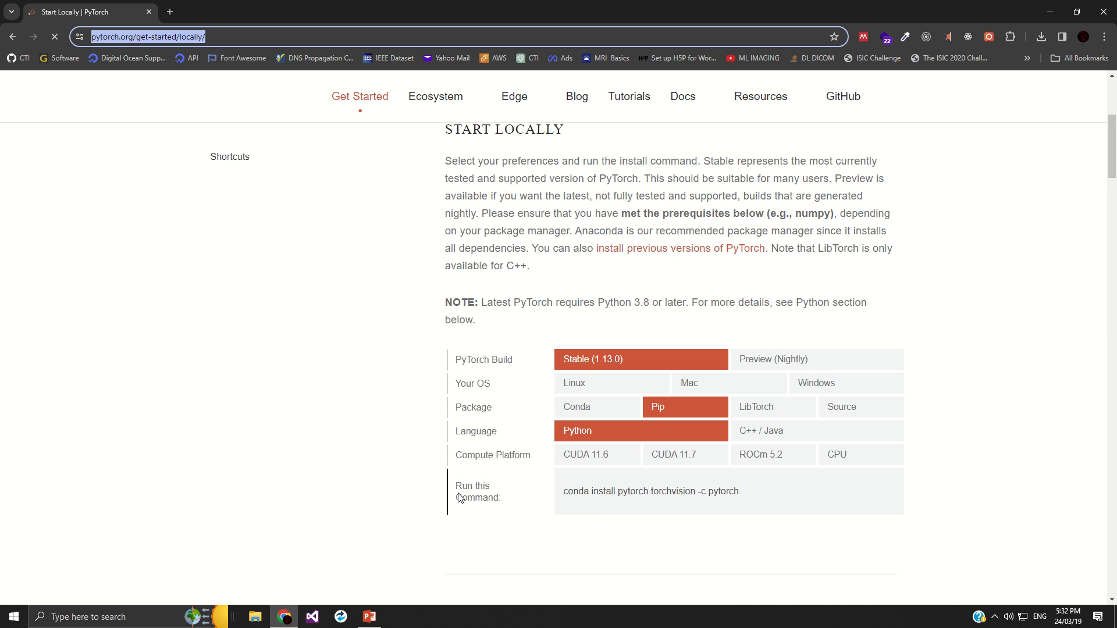
click(729, 382)
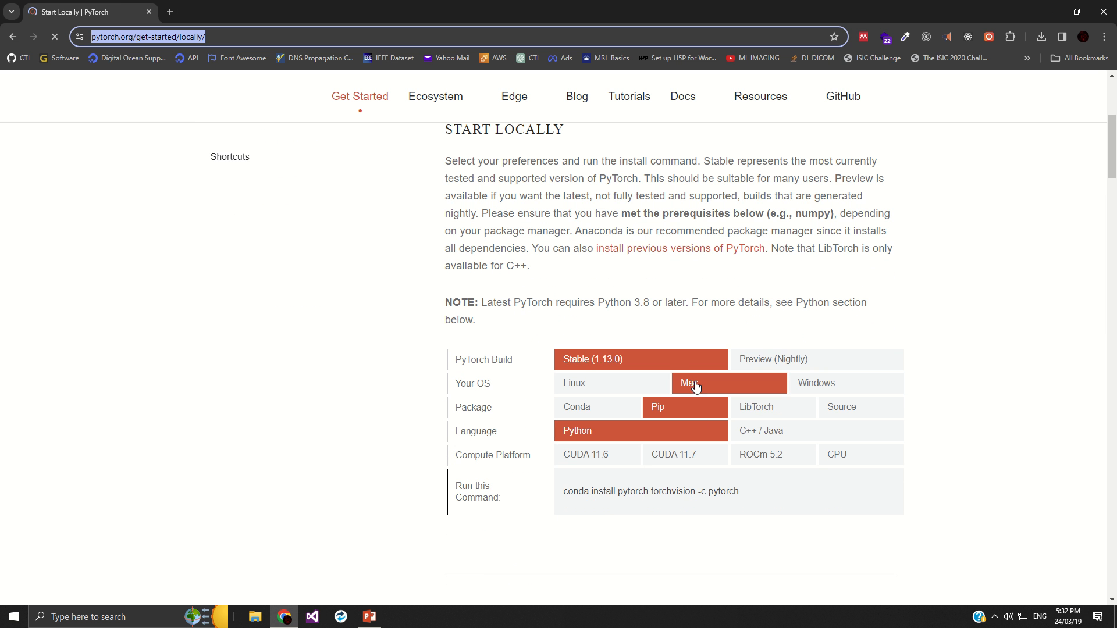
click(574, 382)
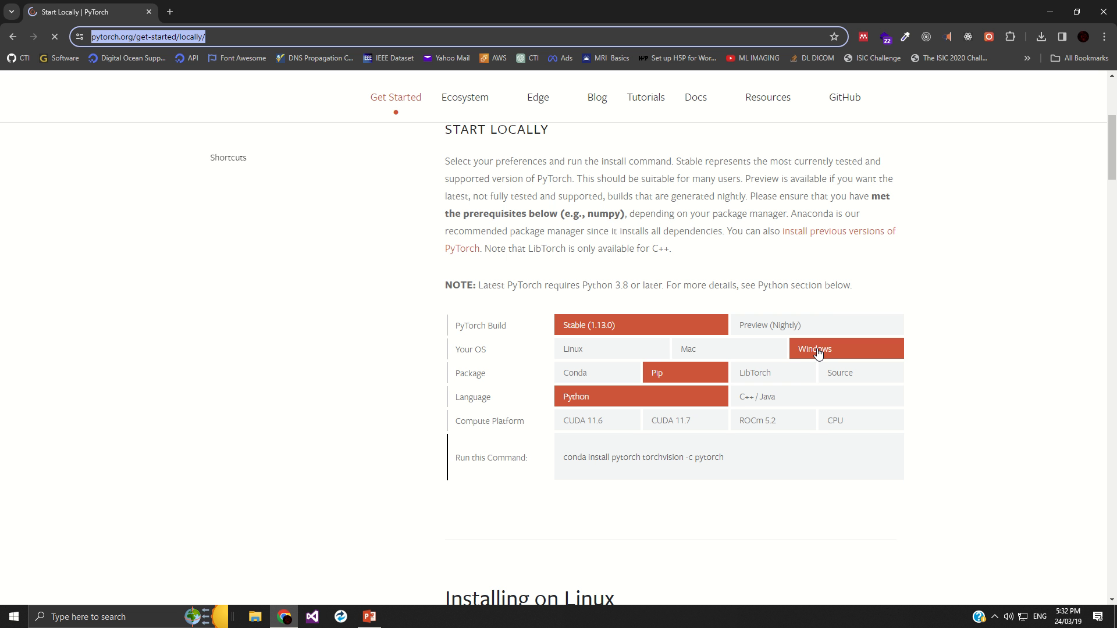
click(572, 349)
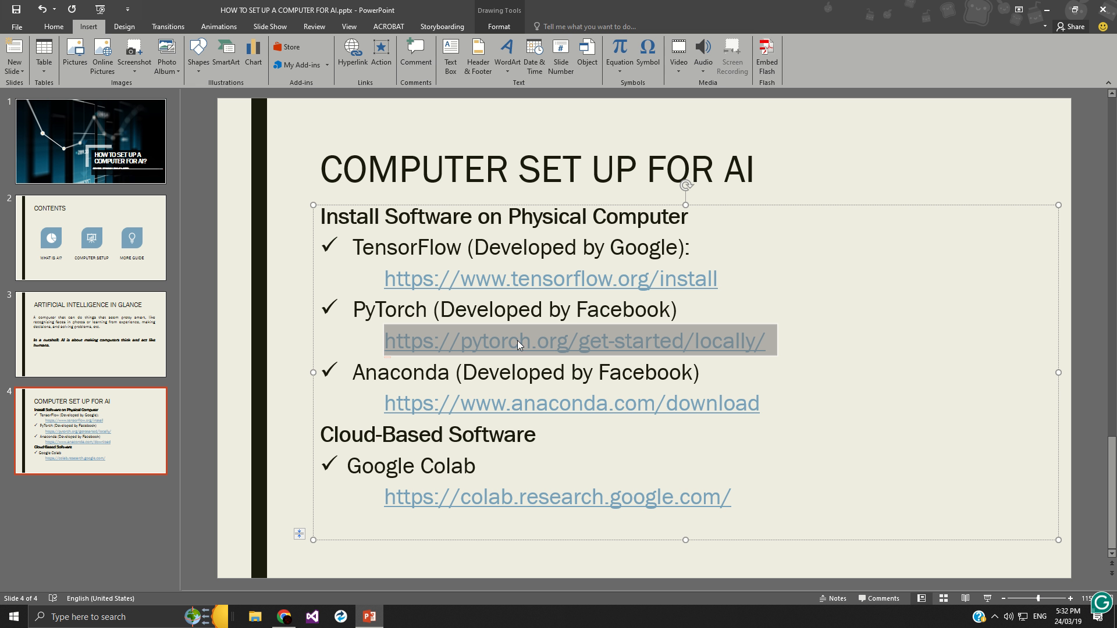
mouse_move(554, 402)
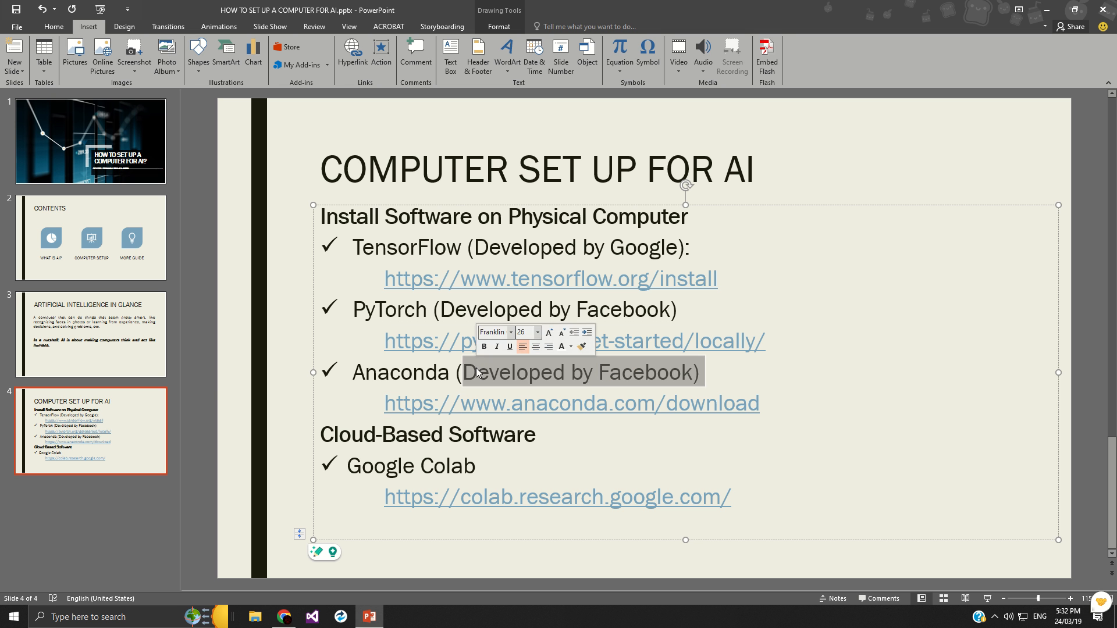
Remove the wrong '(Developed by Facebook)' label after Anaconda on slide 4
key(Delete)
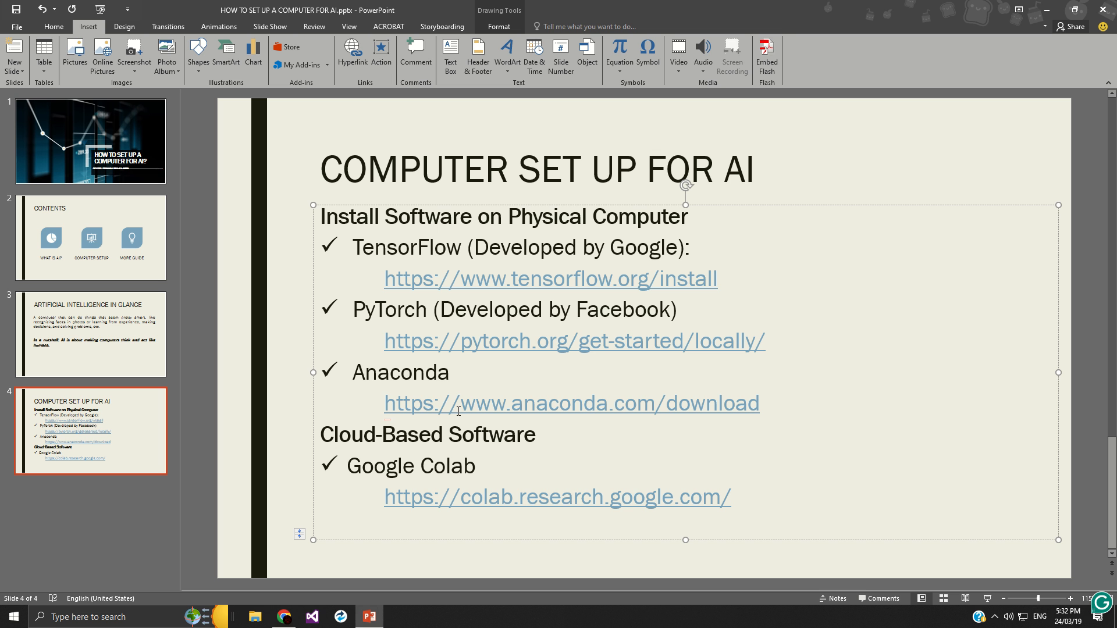
click(449, 372)
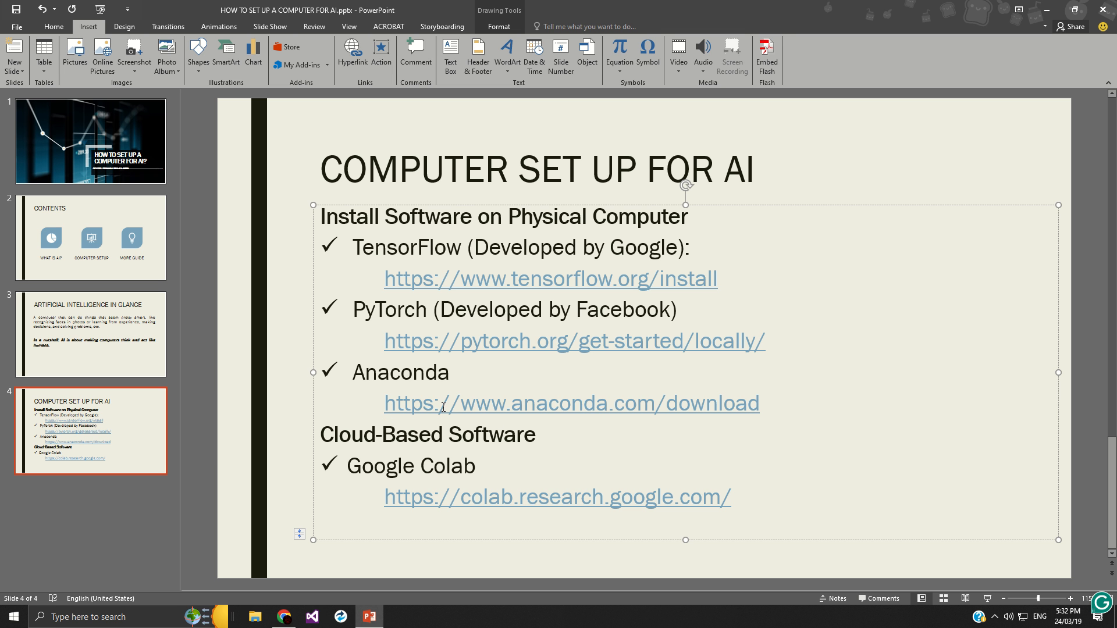
mouse_move(568, 386)
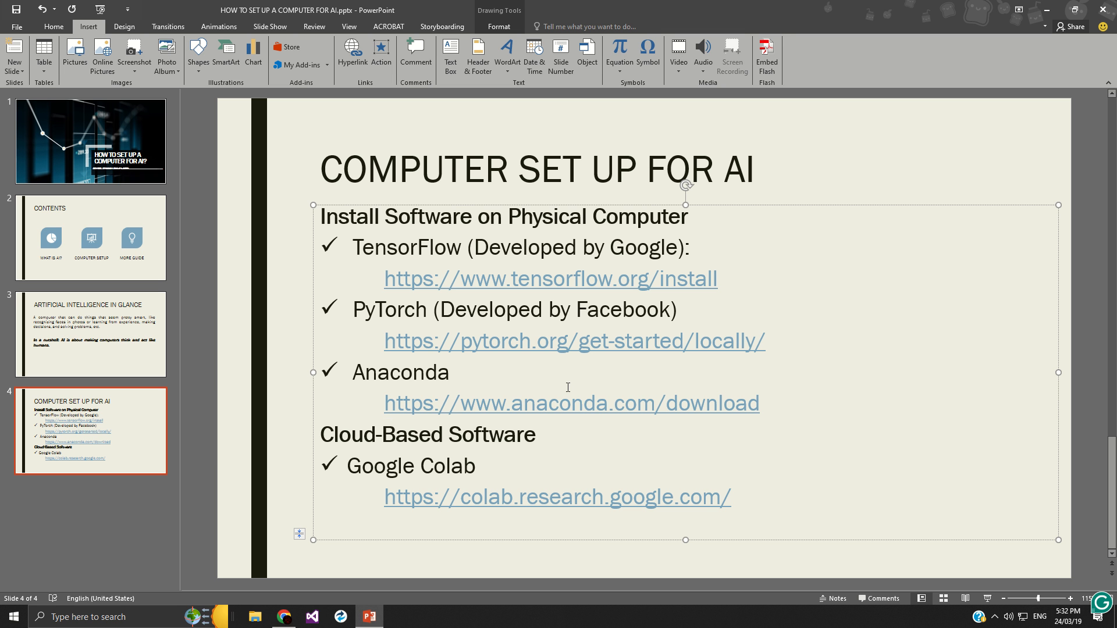
click(449, 373)
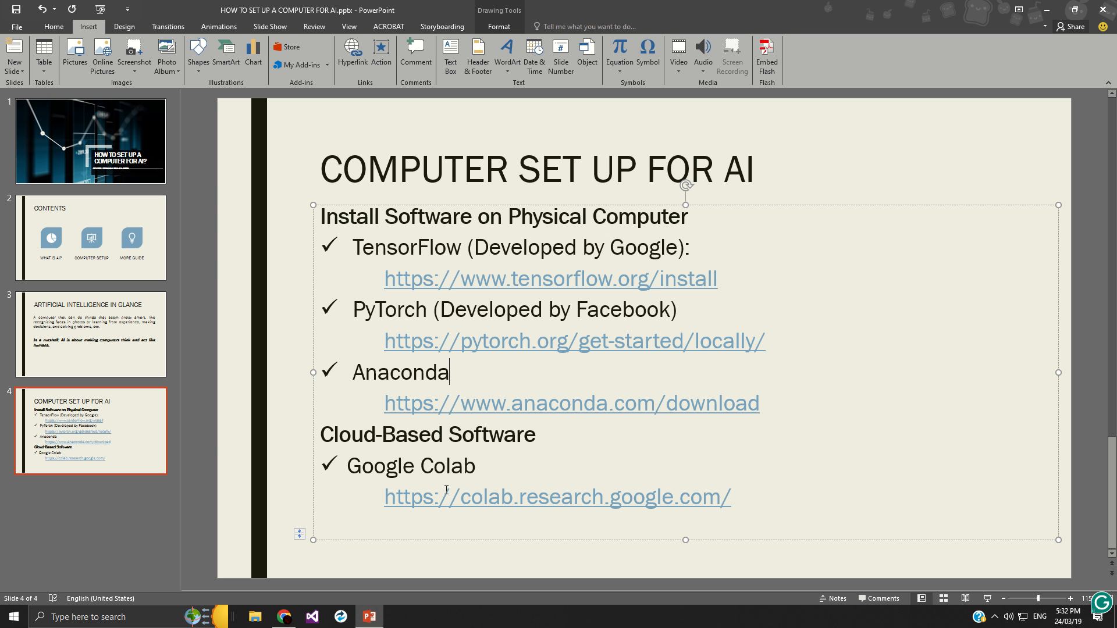
mouse_move(478, 492)
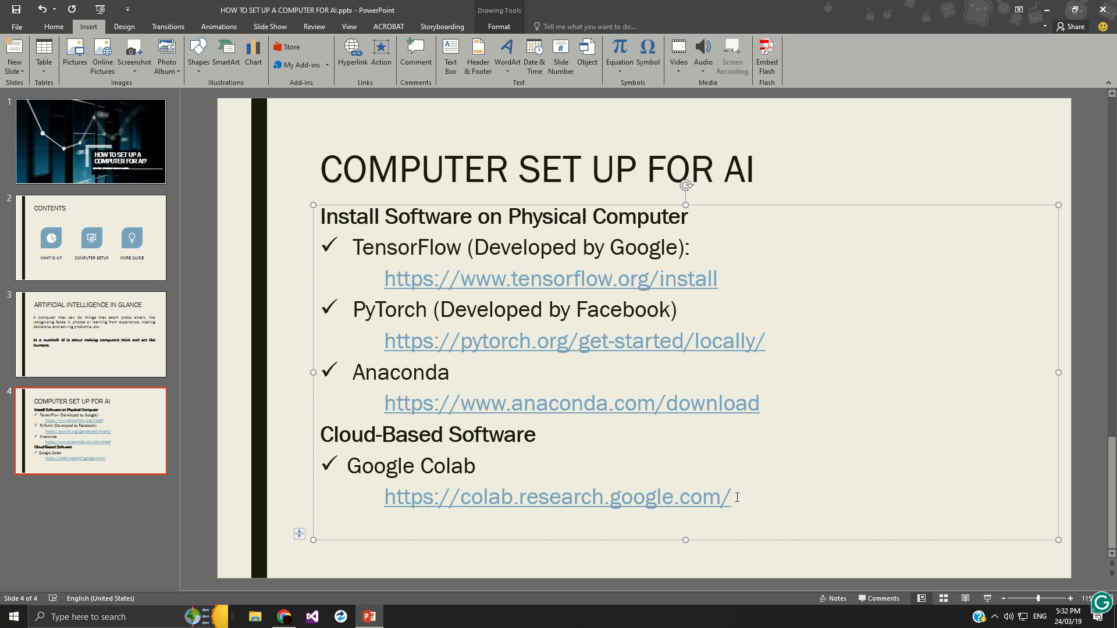
triple_click(558, 497)
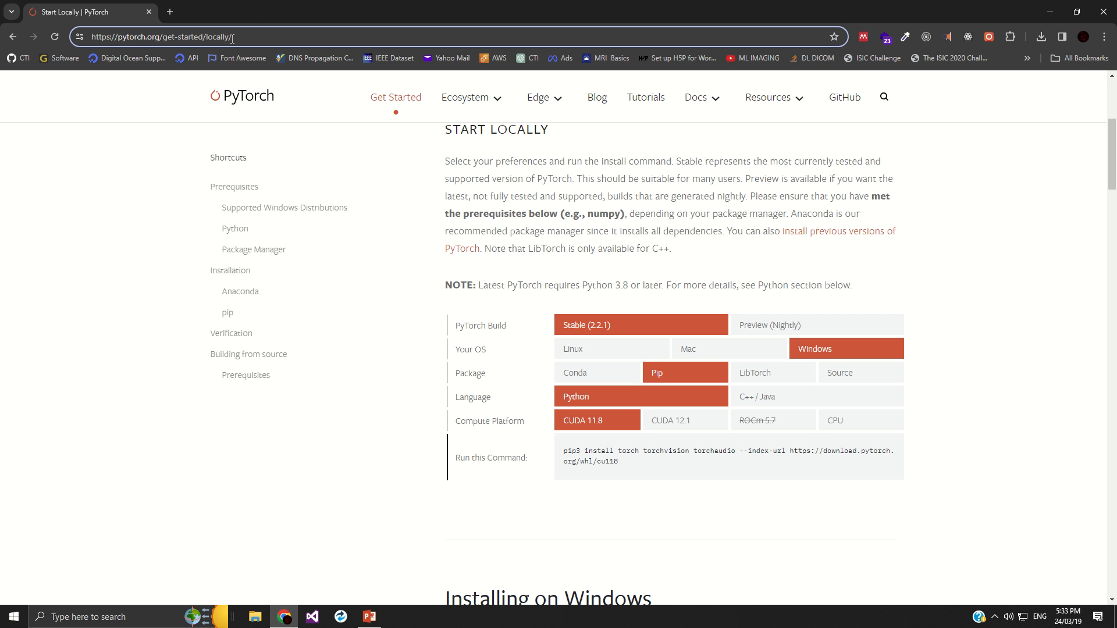
Navigate Chrome from the PyTorch page to colab.research.google.com
text(colab.research.google.com)
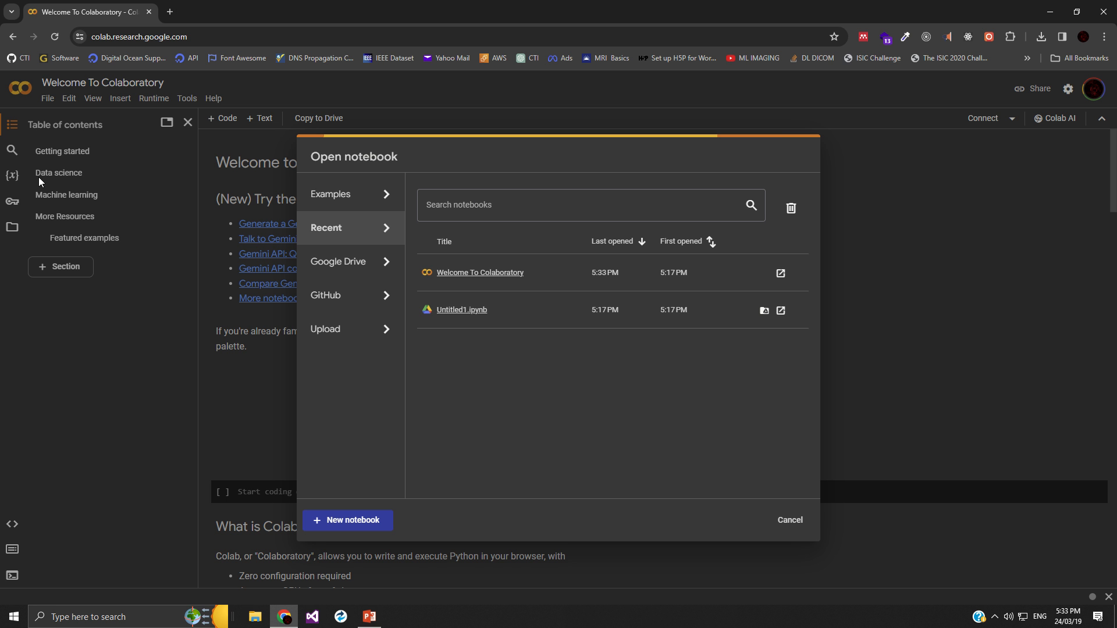
mouse_move(133, 194)
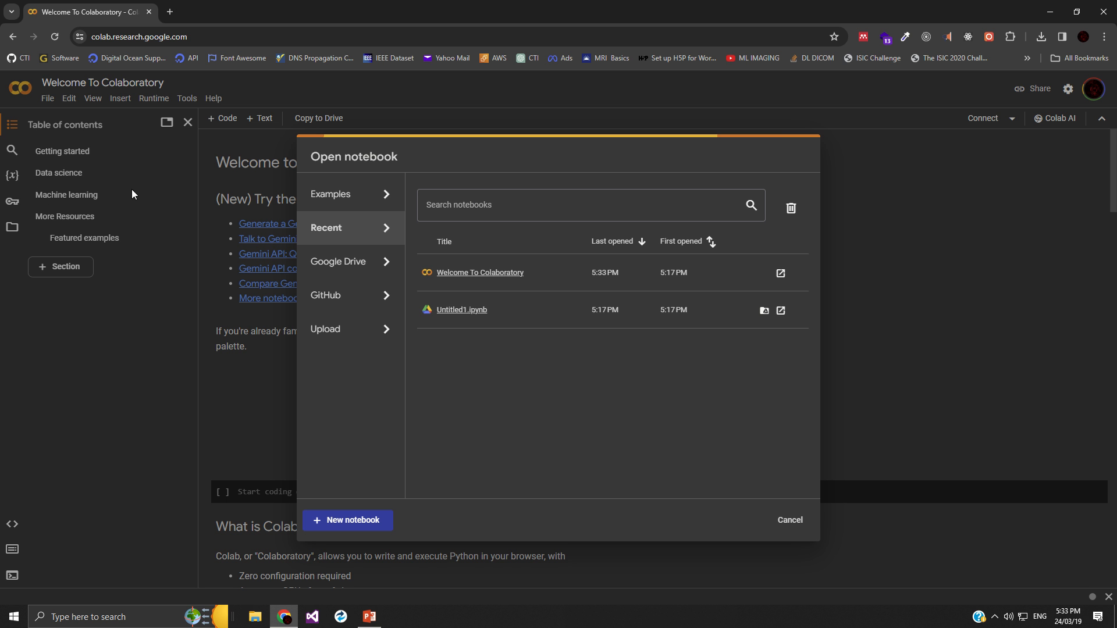
mouse_move(65, 228)
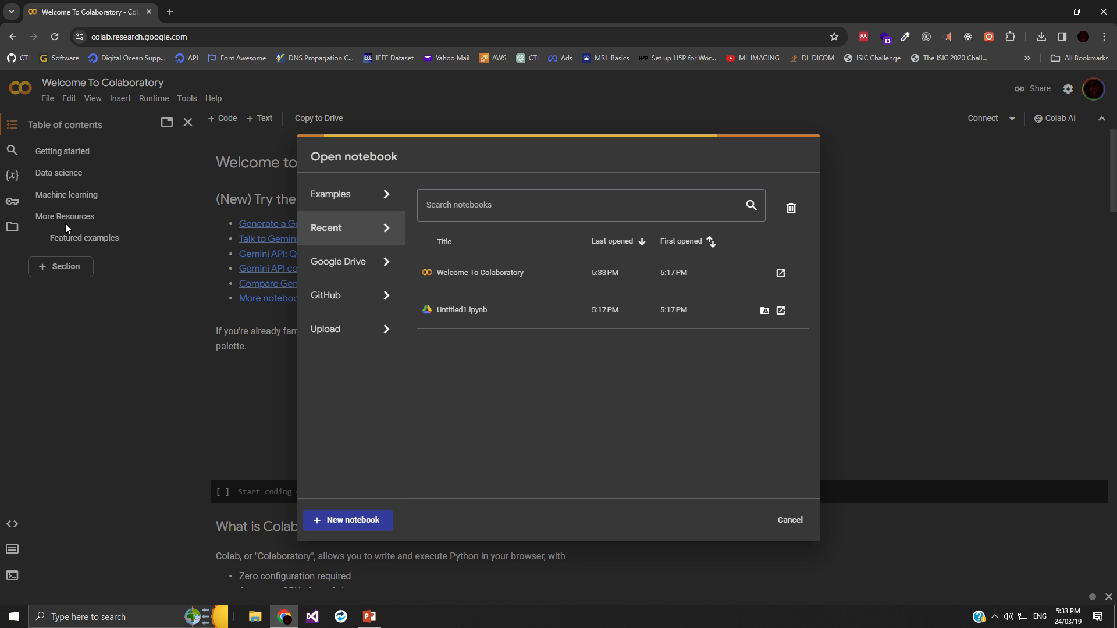
mouse_move(409, 376)
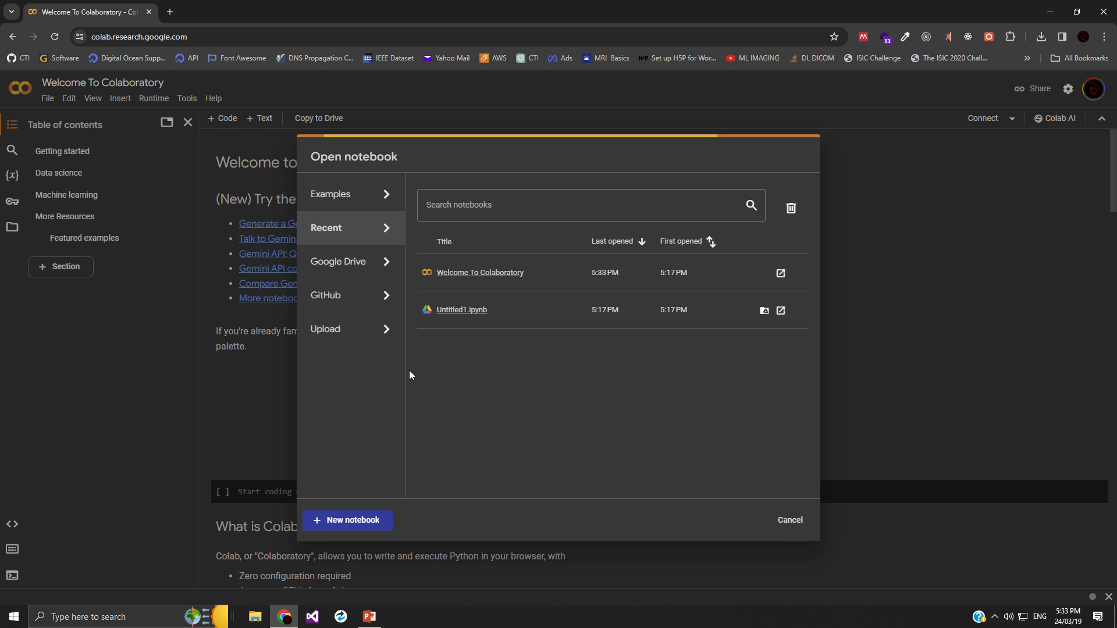
mouse_move(391, 486)
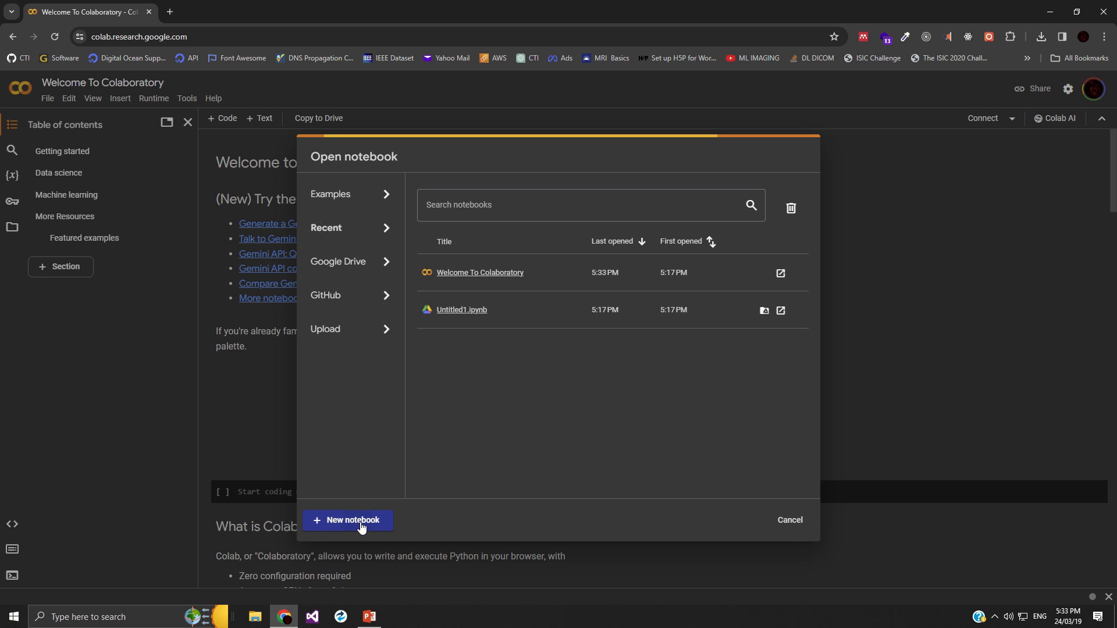
Create a new blank Colab notebook, Untitled2.ipynb, from the Open notebook dialog
click(346, 520)
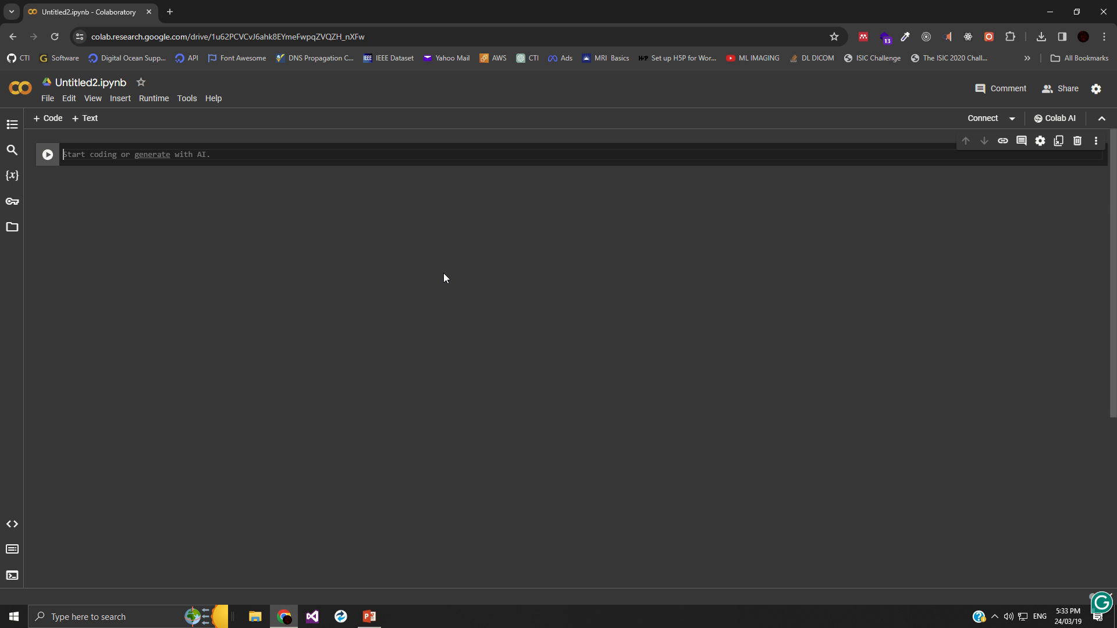